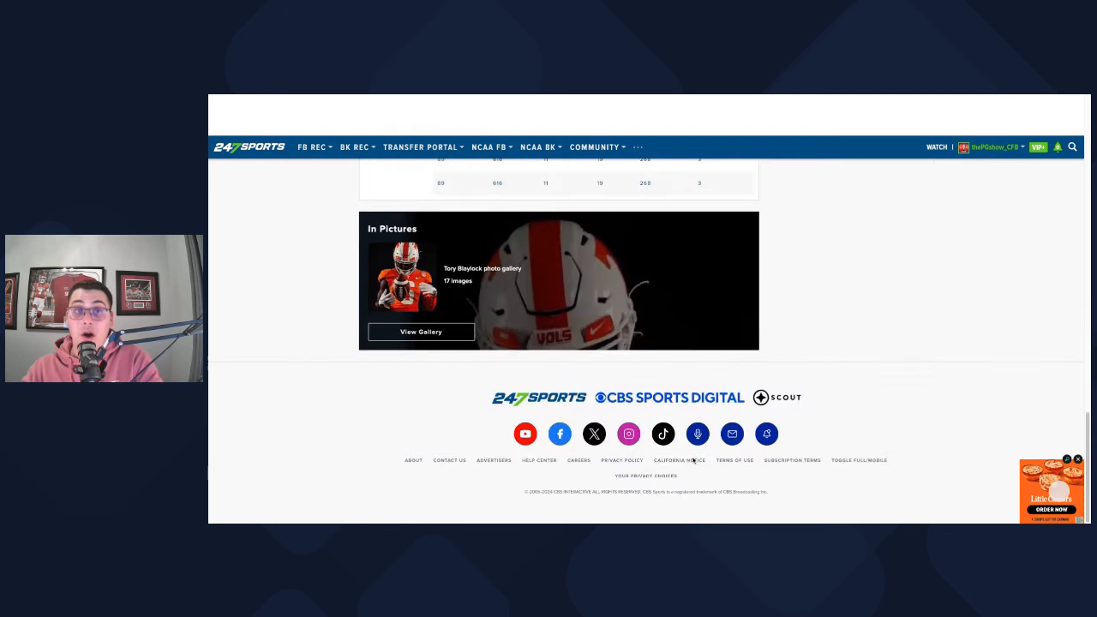
scroll(up, 3)
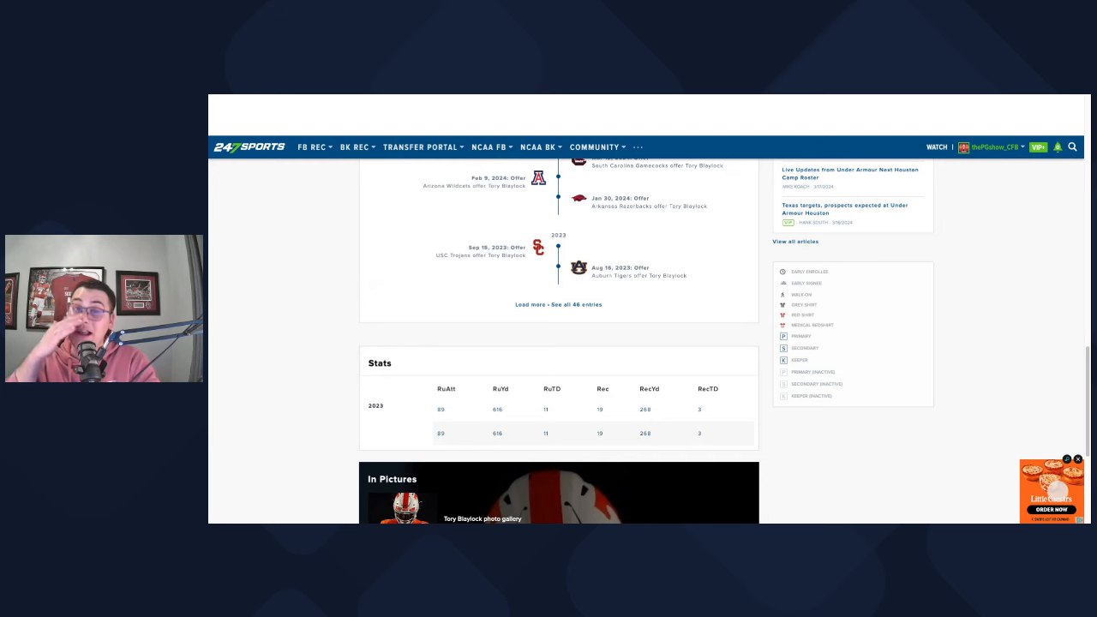
scroll(up, 3)
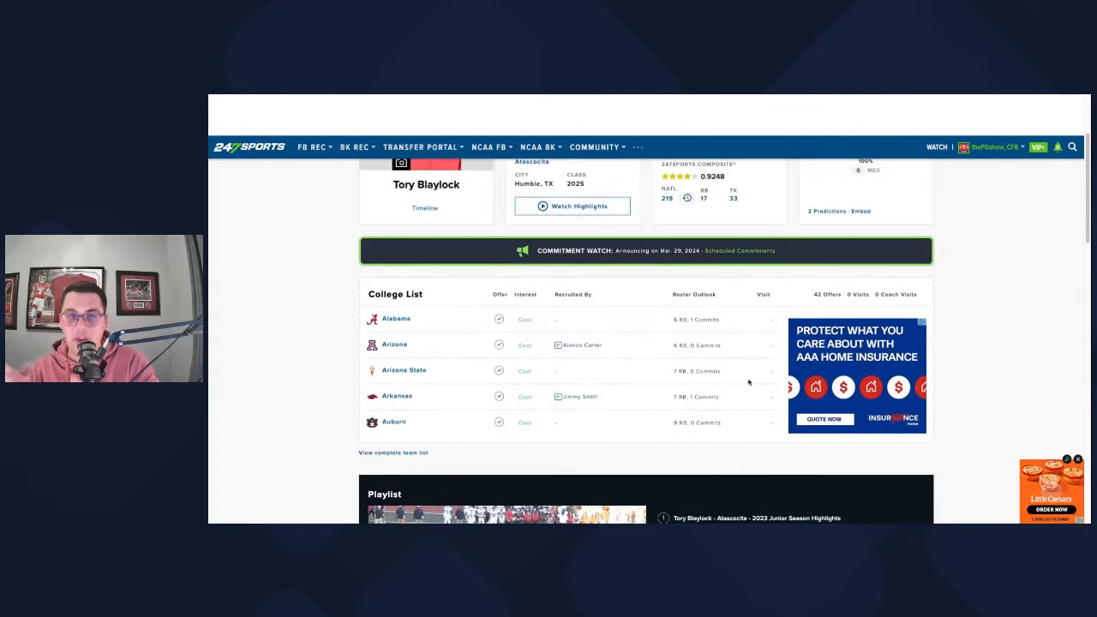
scroll(down, 3)
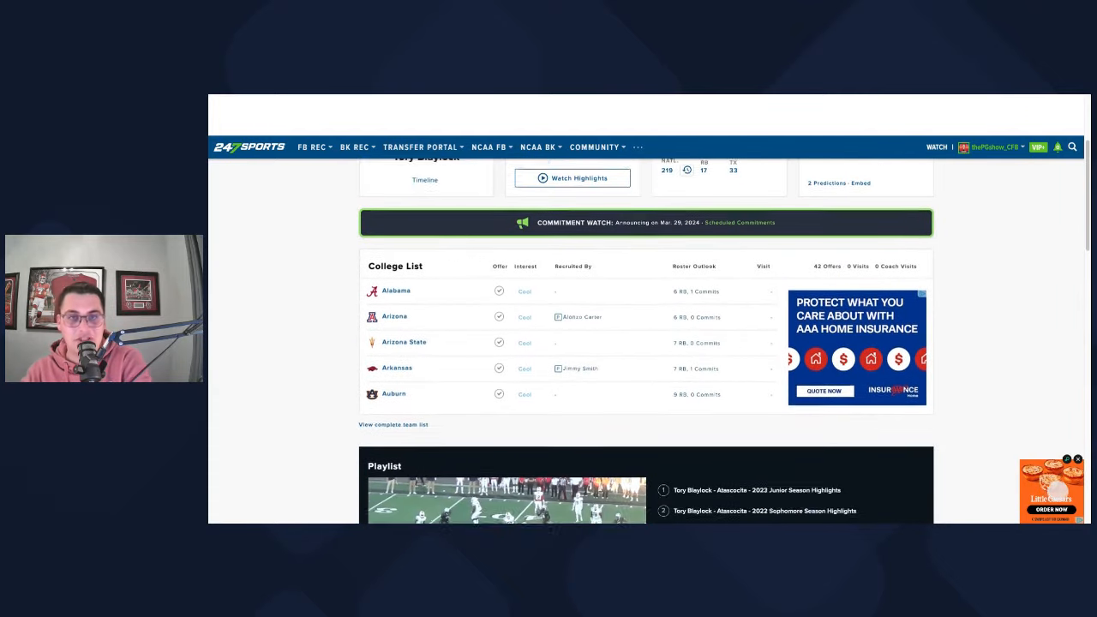
scroll(down, 3)
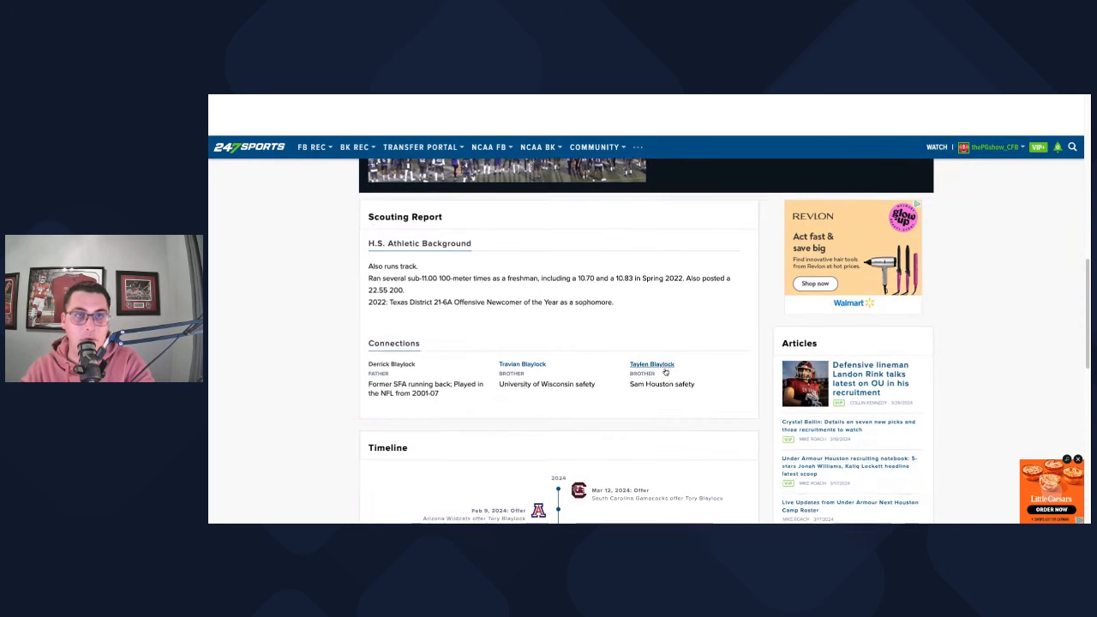
scroll(up, 3)
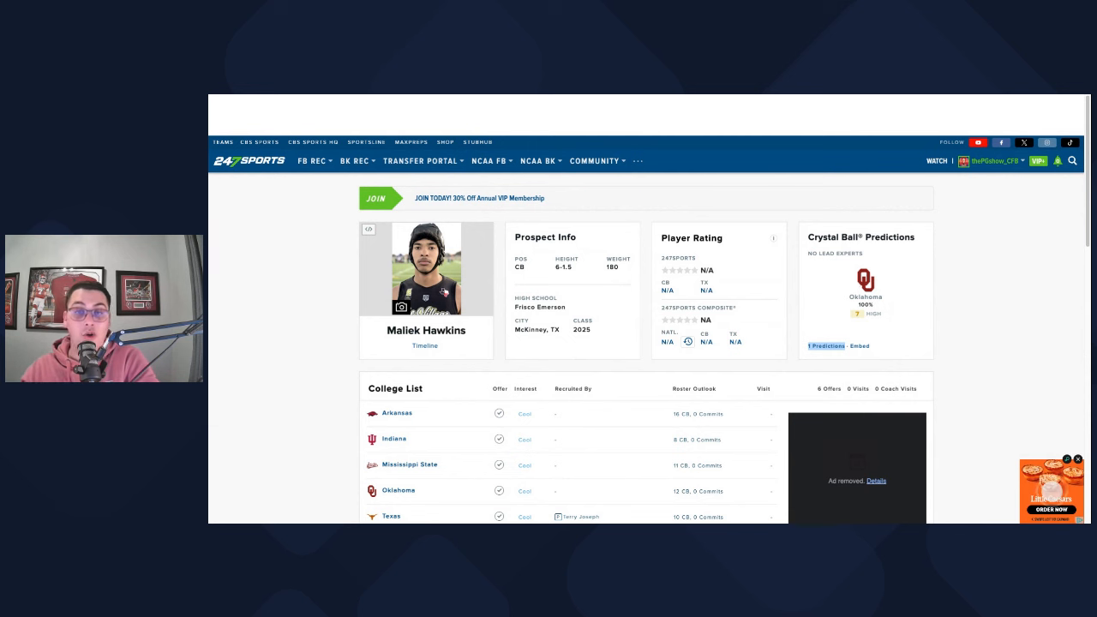
scroll(down, 3)
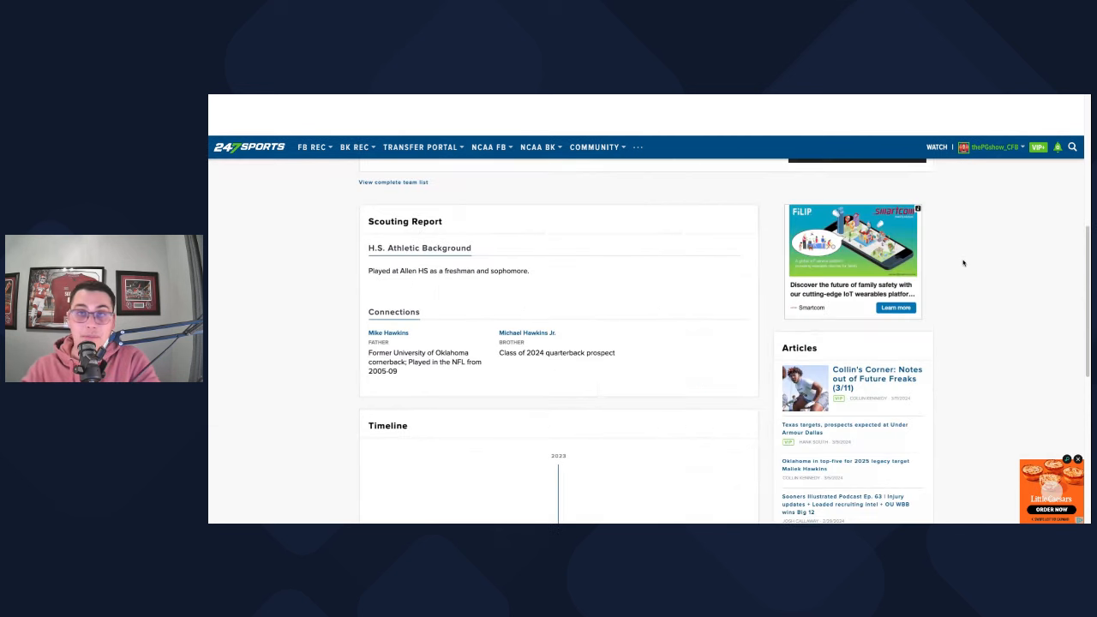
scroll(up, 3)
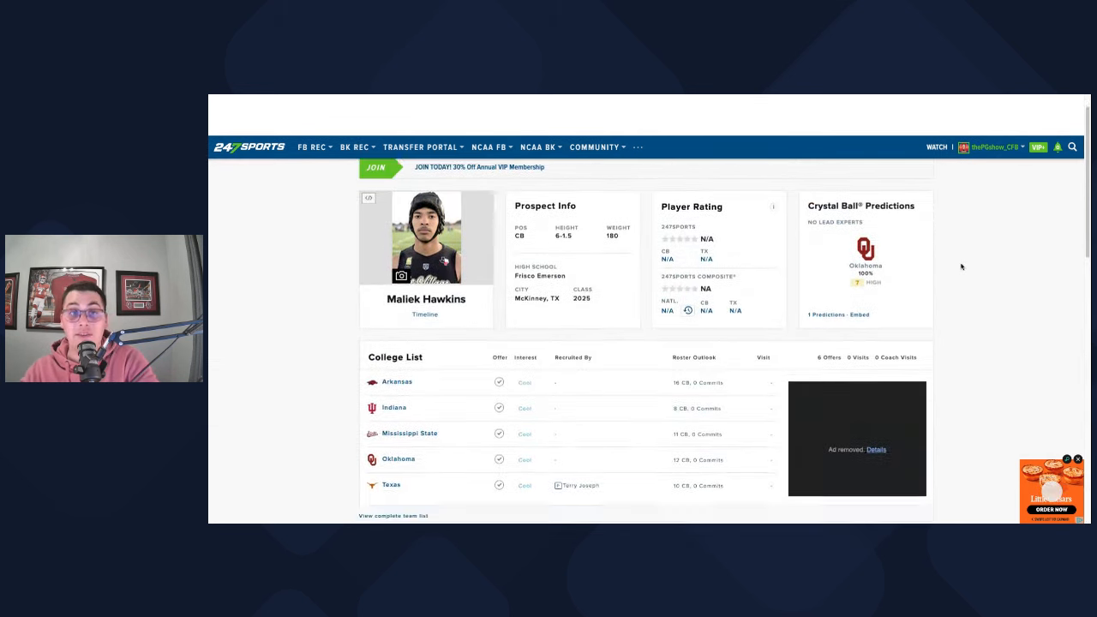